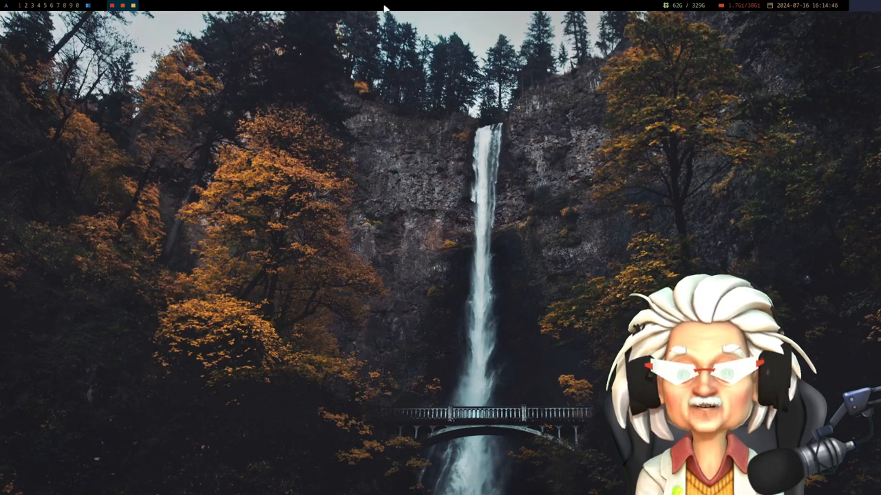
Step: Open a terminal in ~/.config/bspwm/panel/scripts listing the docs and dots scripts
left_click(8, 6)
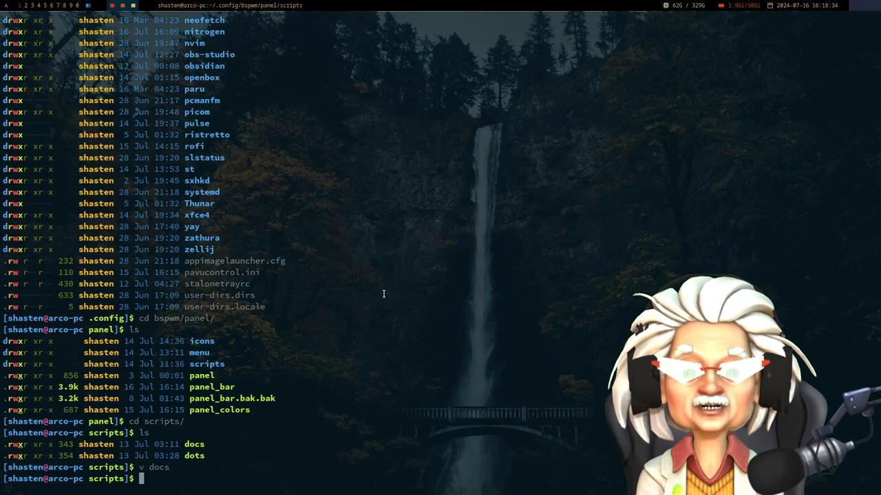
Step: Open the dots menu script with 'v dots' beside the docs script
type("v dots")
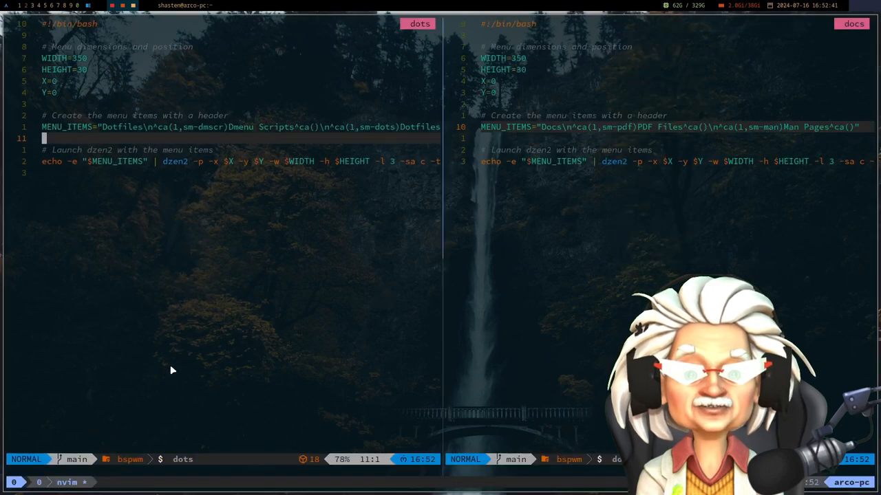
mouse_move(186, 356)
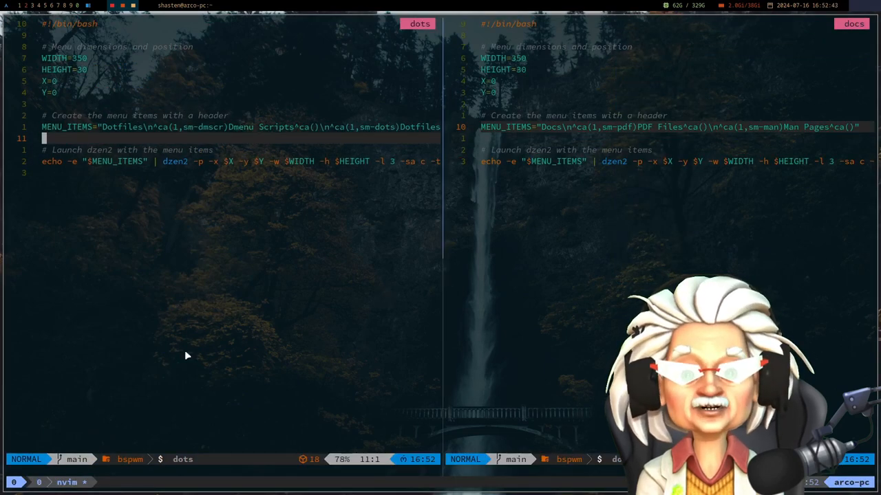
mouse_move(311, 258)
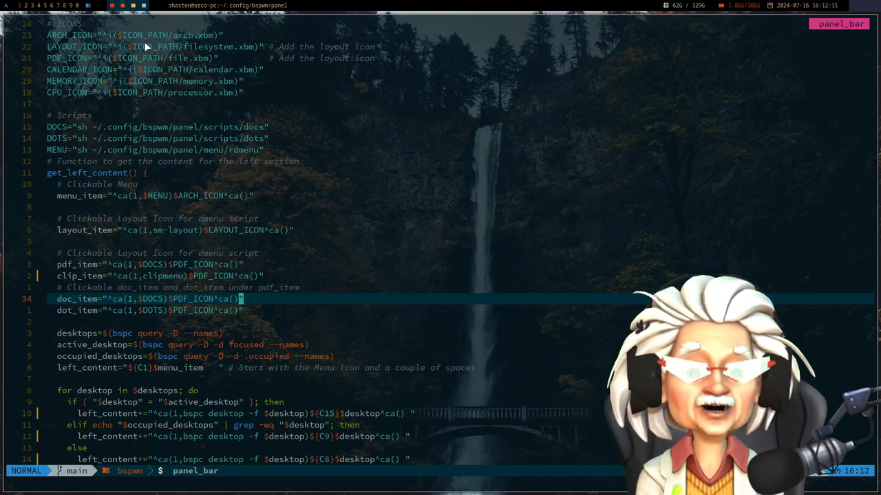
Step: Scroll through the panel_colors hex exports such as C1 #268bd3
scroll("down", 3)
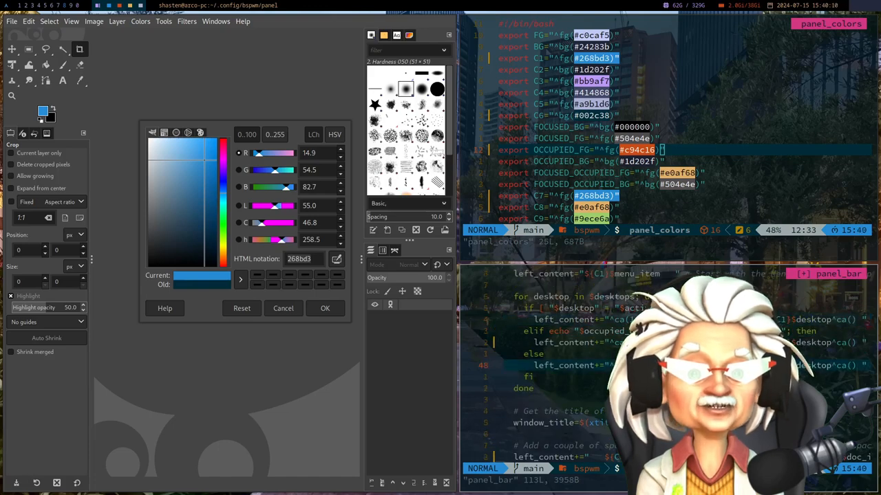
Step: Scroll past the #268bd3 colour check, then save and quit Neovim with :wq
scroll("down", 3)
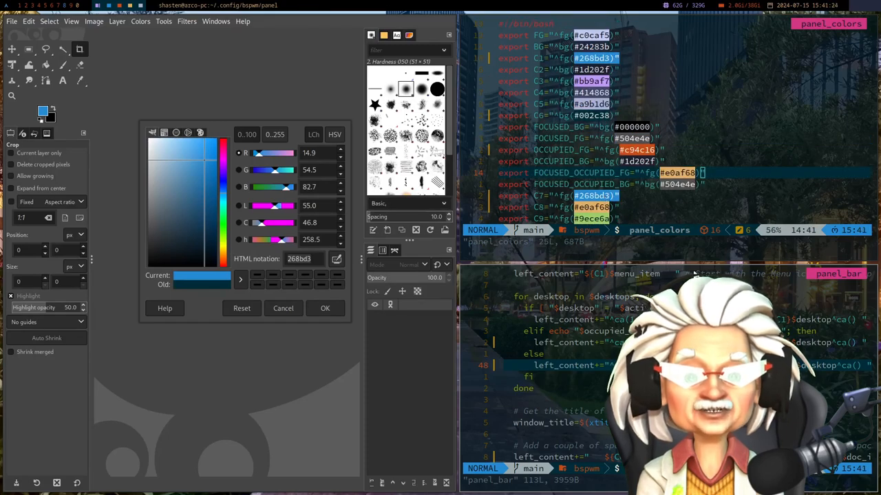
type(":wq")
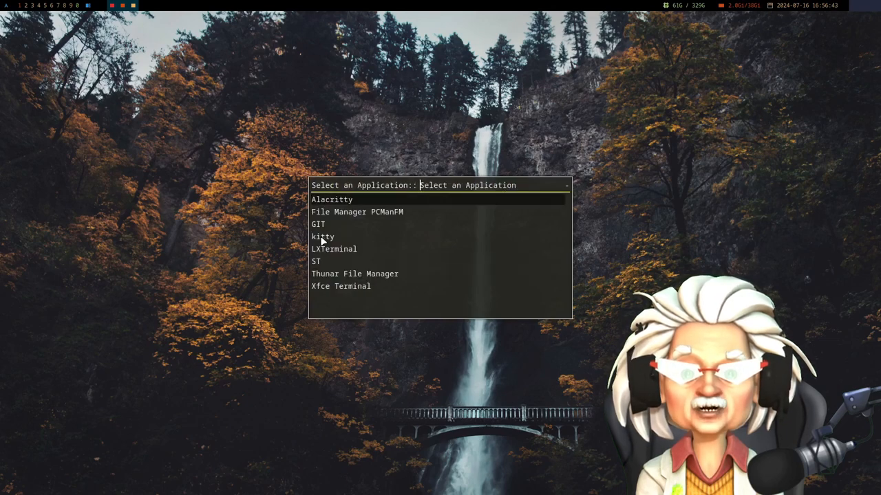
Step: Launch GIMP from Rofi's Graphics category via the rdmenu launcher
left_click(332, 199)
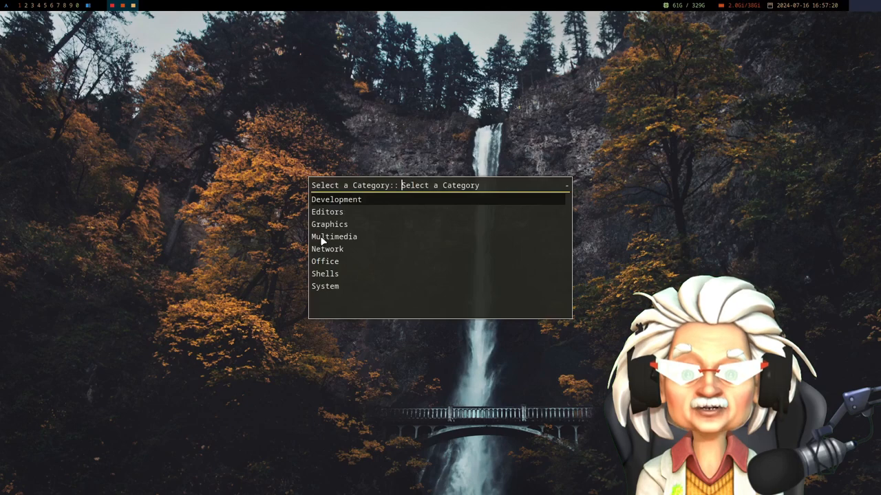
left_click(330, 224)
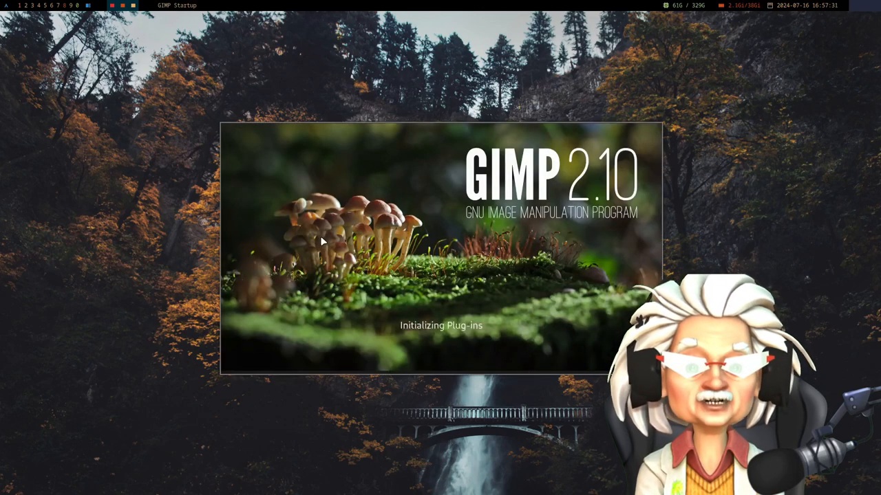
left_click(12, 22)
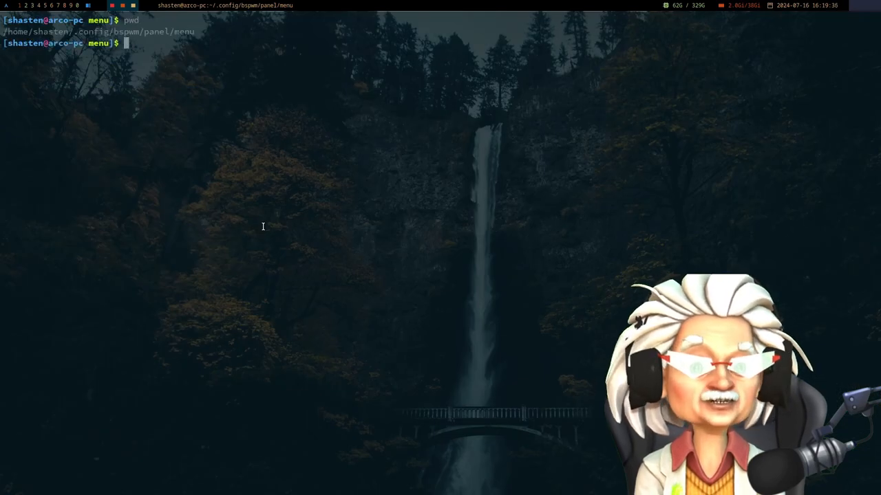
Step: List the menu folder, then open xml_to_yaml.py, submenu.py, submenu.yaml and rdmenu in turn
type("ls")
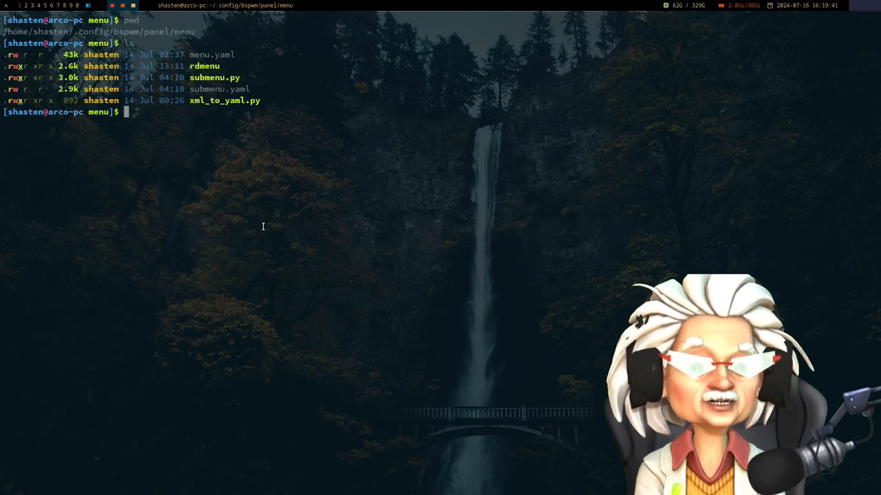
type("v xml_to_yaml.py")
type("v menu.yaml")
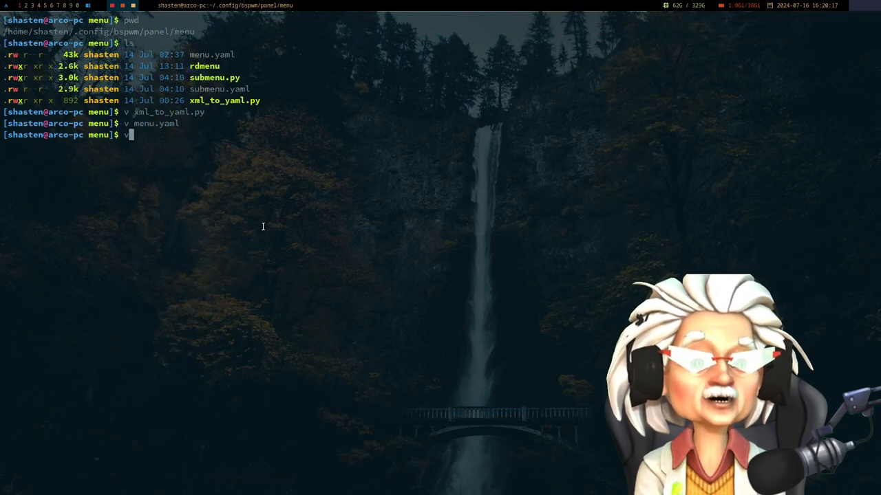
type("submenu.py")
type("v")
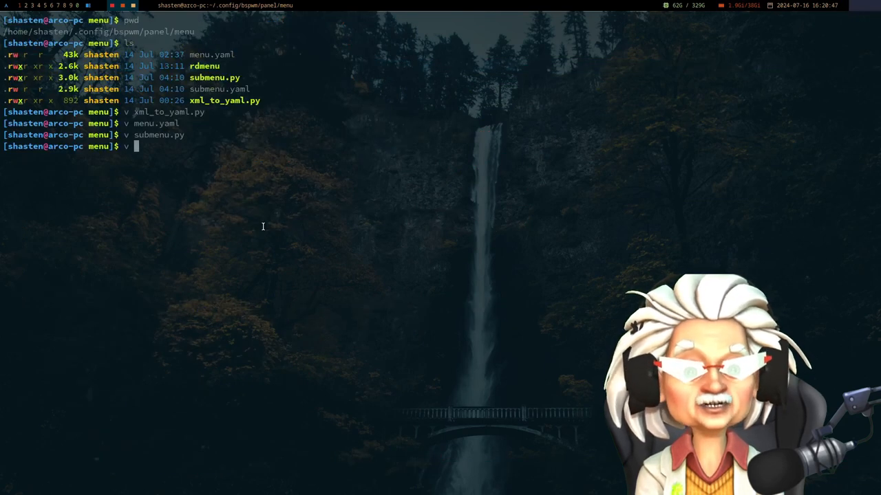
type("submenu.yaml")
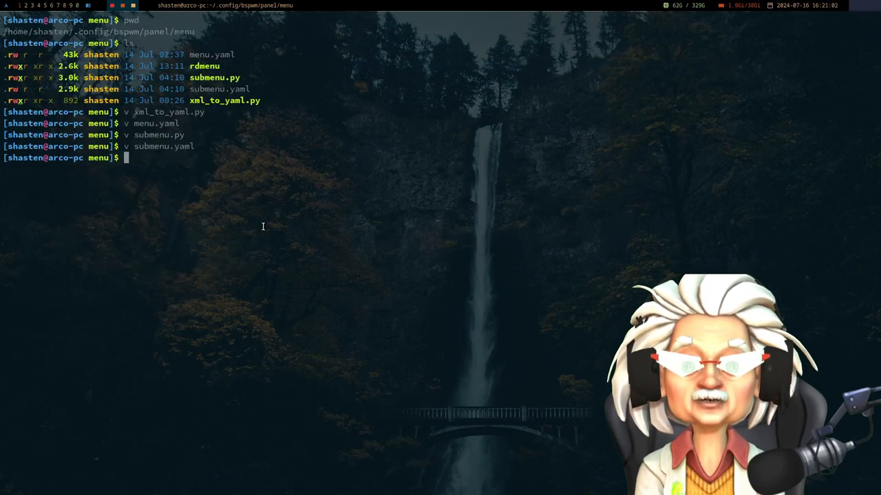
type("rd")
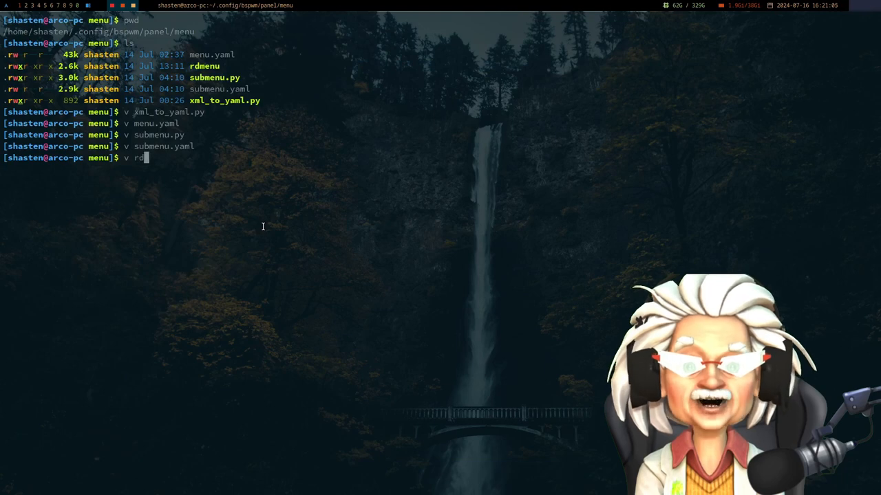
type("menu")
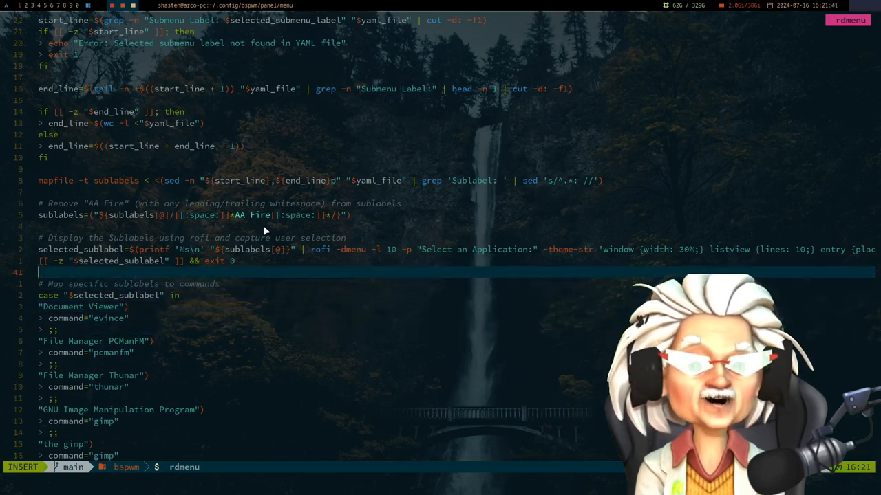
Step: Type the '# Exception Handling' comment above the case block in rdmenu, leave insert mode, and scroll down
type("# Exception-")
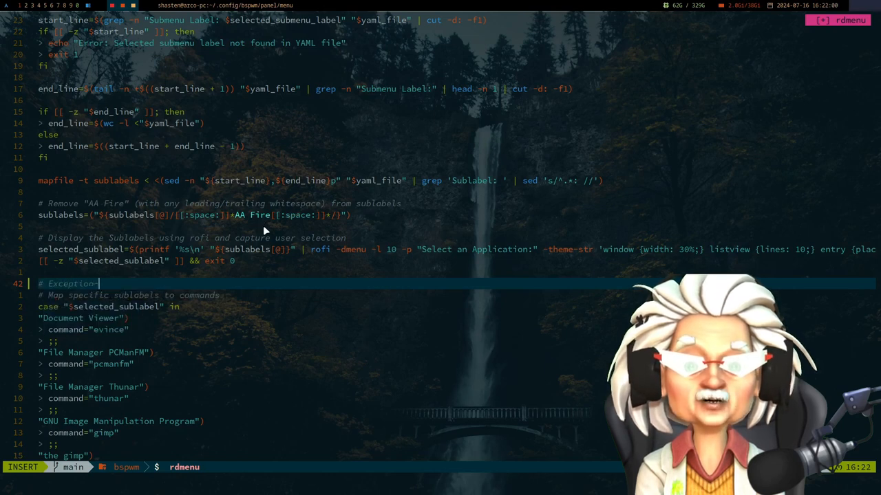
type("Handling")
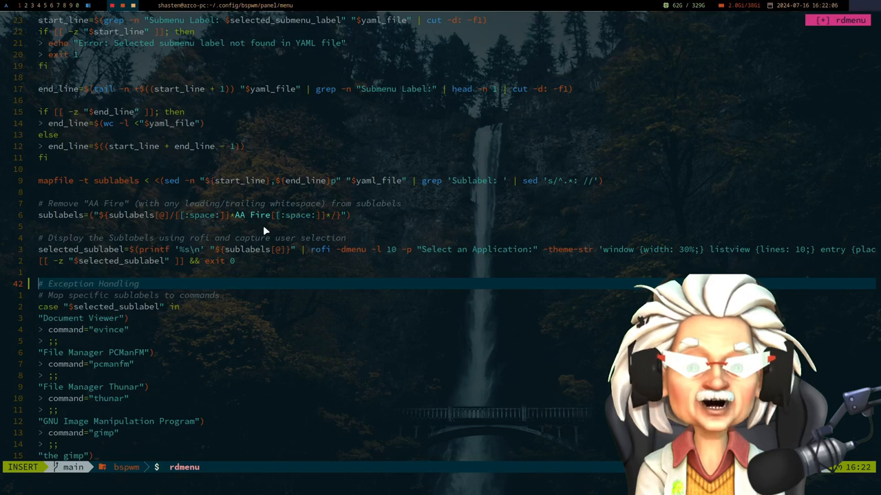
key("Escape")
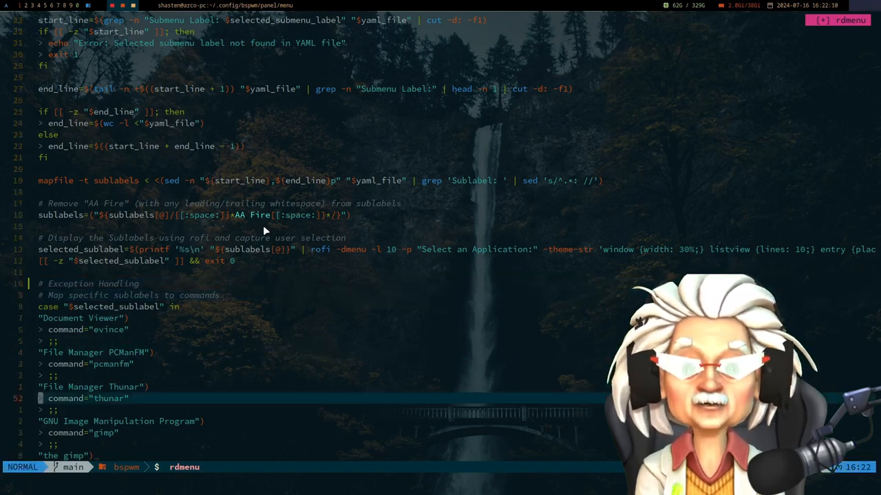
scroll("down", 3)
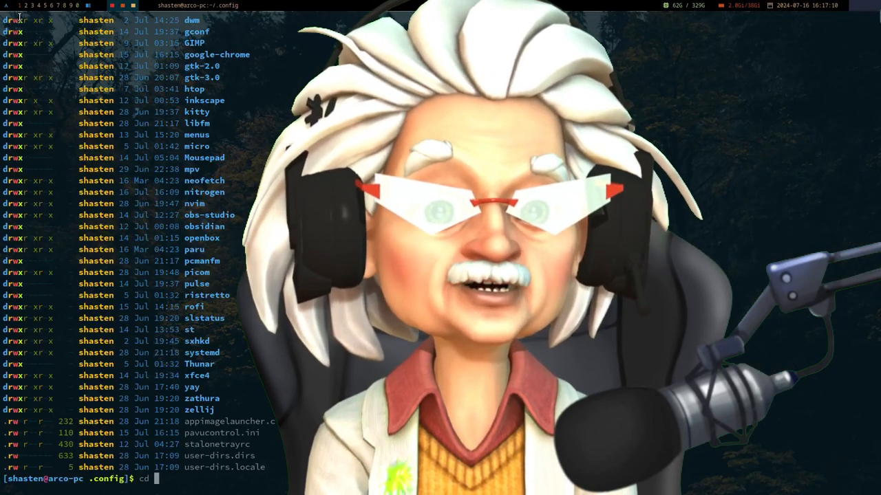
Step: Type 'bspwm', switch from PDF Files to Man Pages, and scroll to the ytfzf manual
type("bspwm")
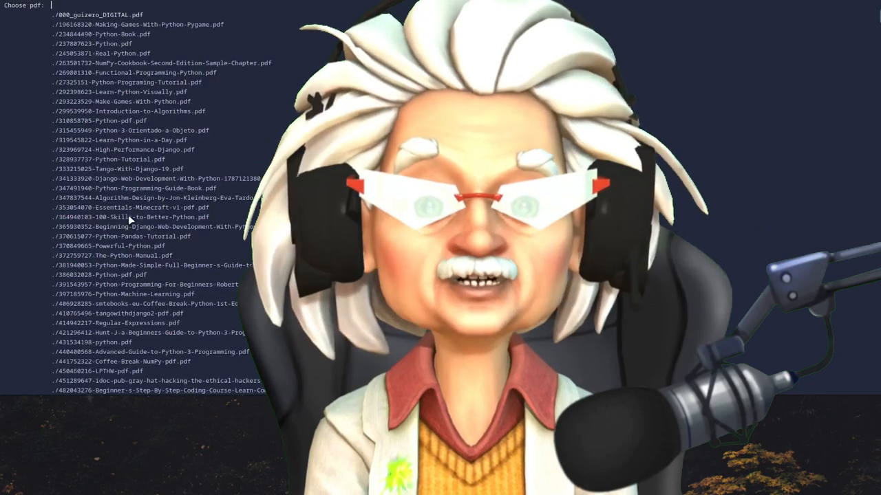
left_click(127, 217)
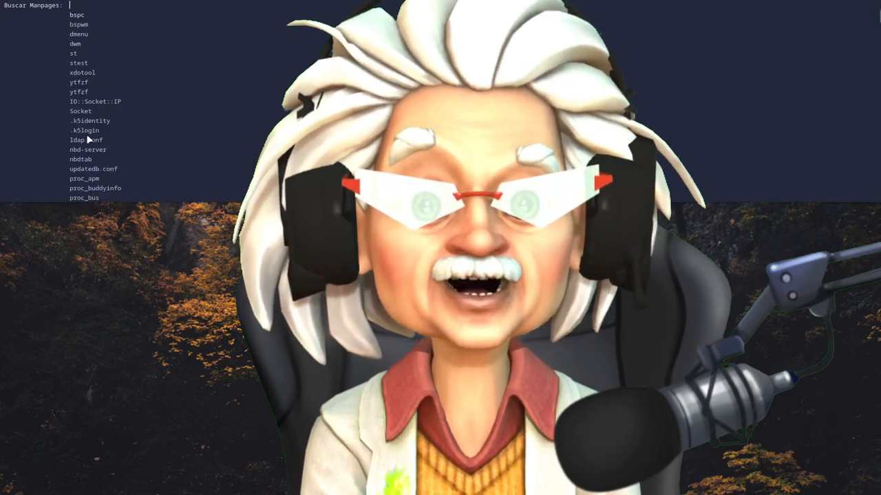
scroll("down", 3)
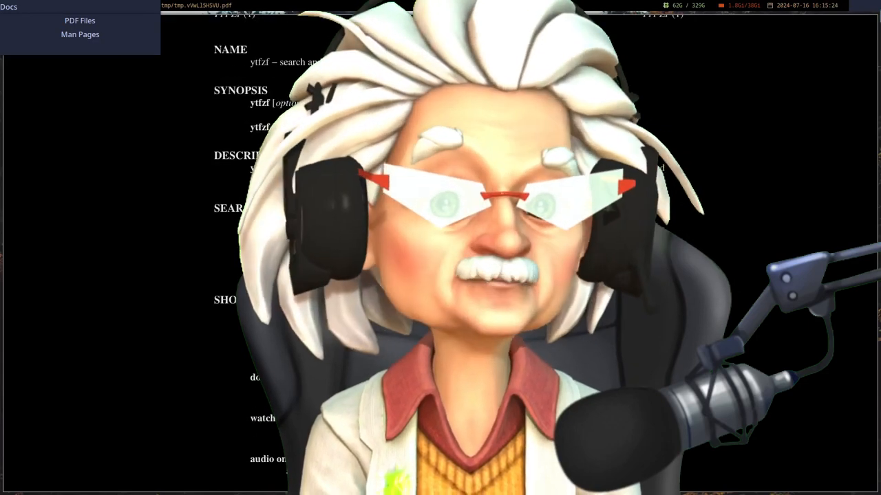
scroll("down", 3)
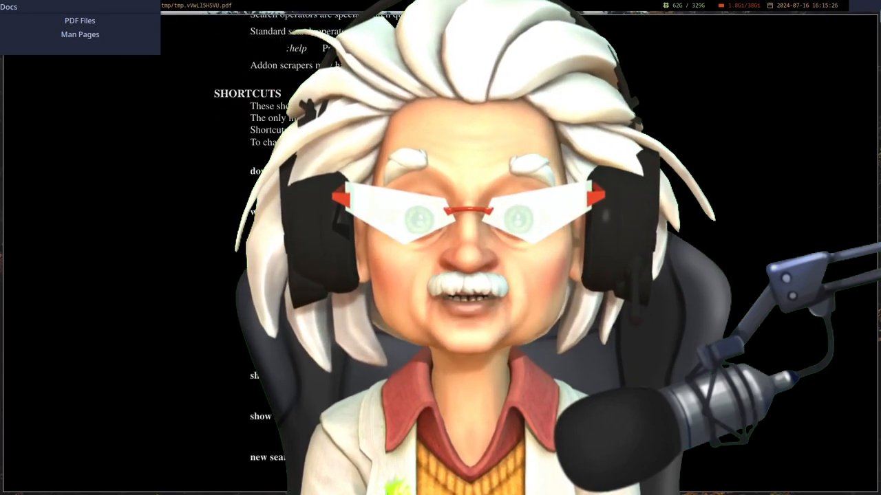